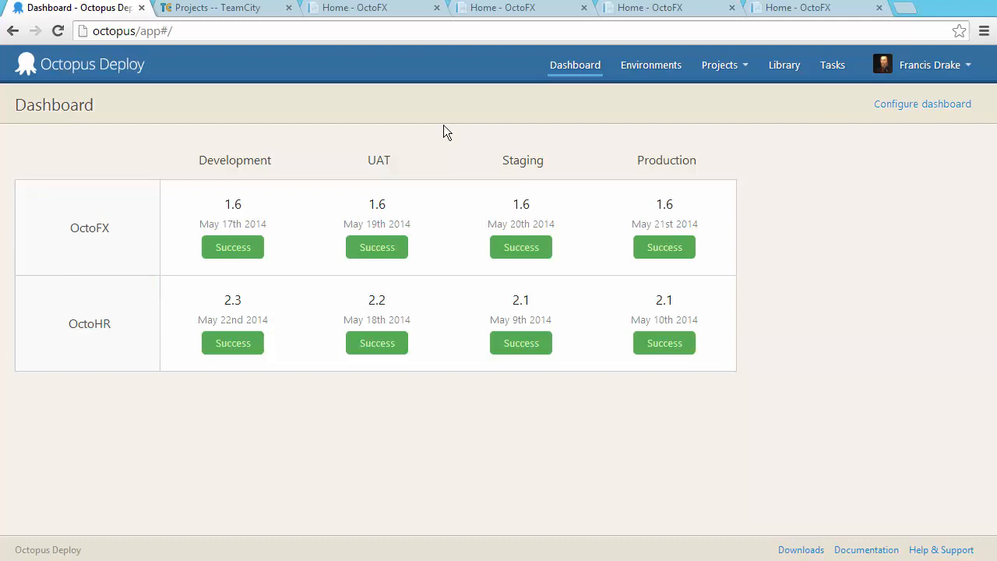
Step: Show the task log of OctoFX 1.6's Staging deployment
click(520, 228)
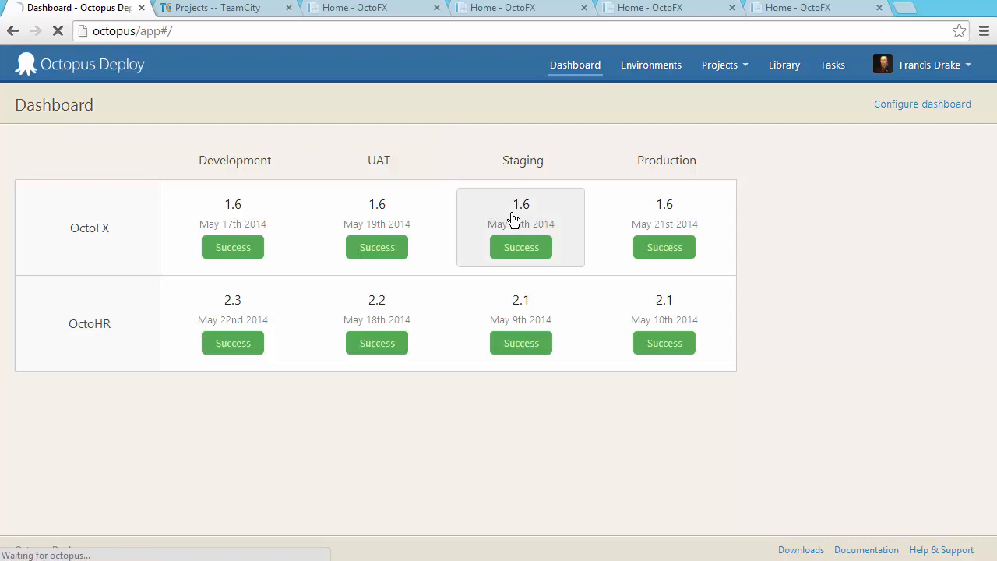
click(521, 246)
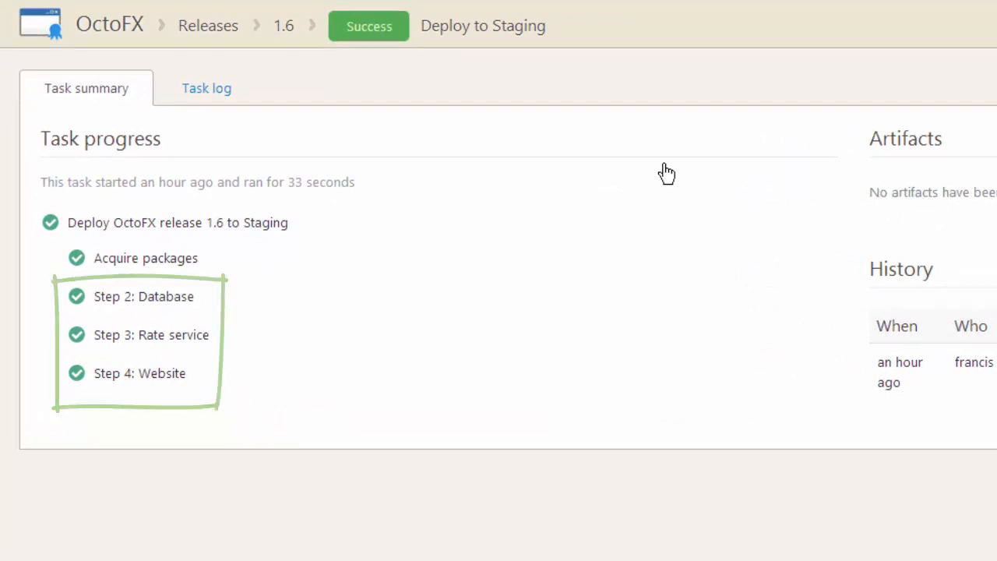
click(206, 88)
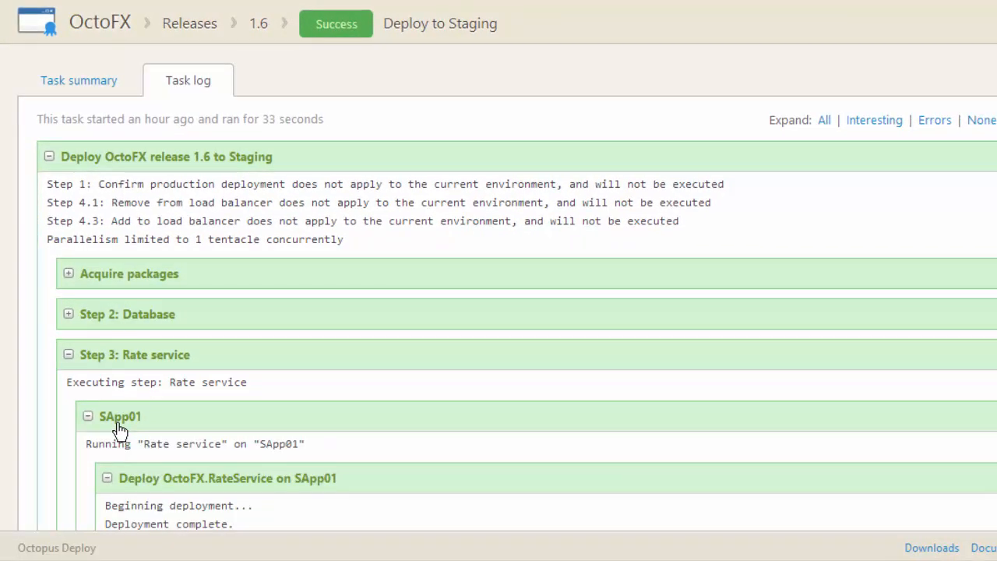
Step: Collapse the Rate service script output and SApp01 details, then expand the Website step log
scroll(down, 3)
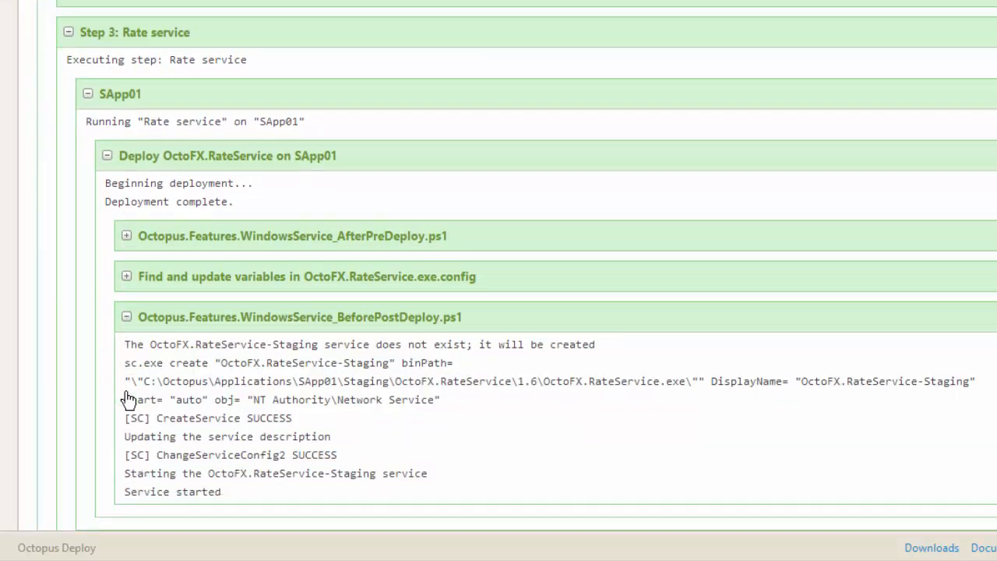
scroll(down, 3)
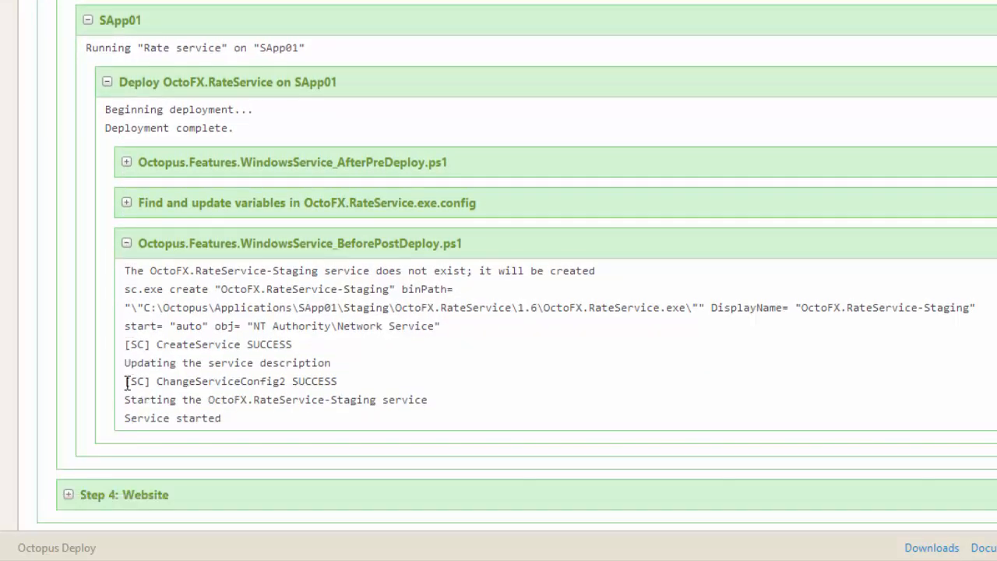
click(126, 243)
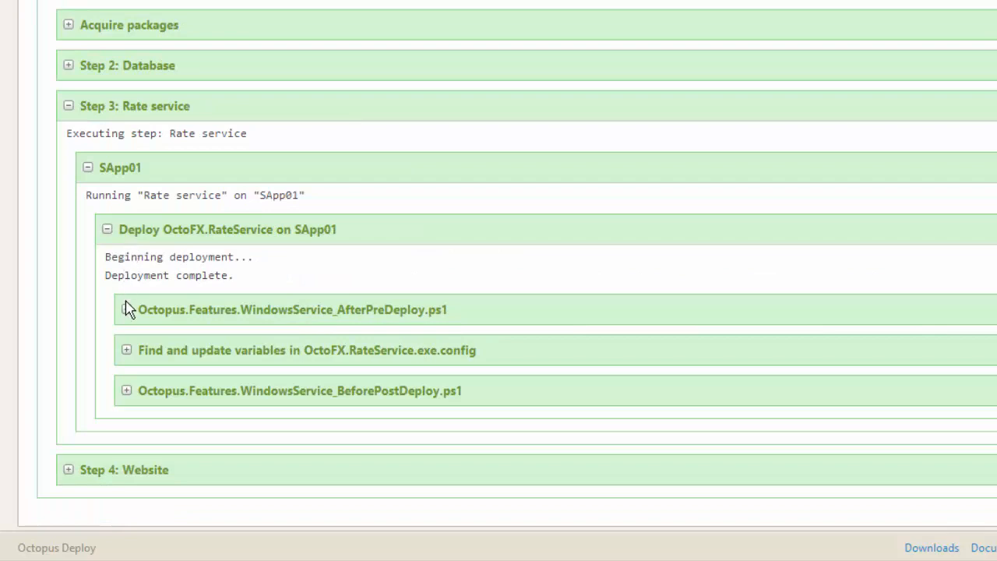
click(126, 349)
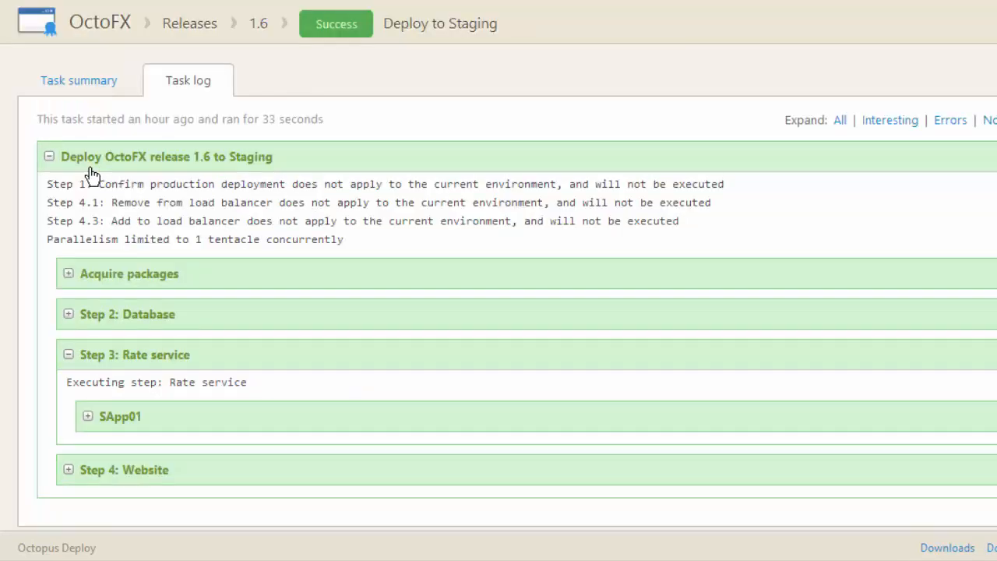
click(68, 470)
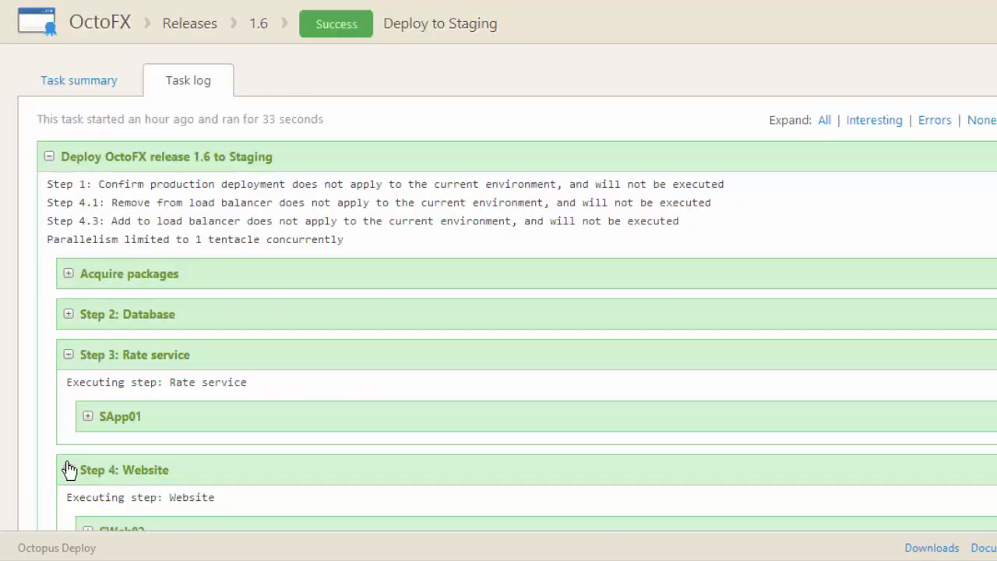
scroll(down, 3)
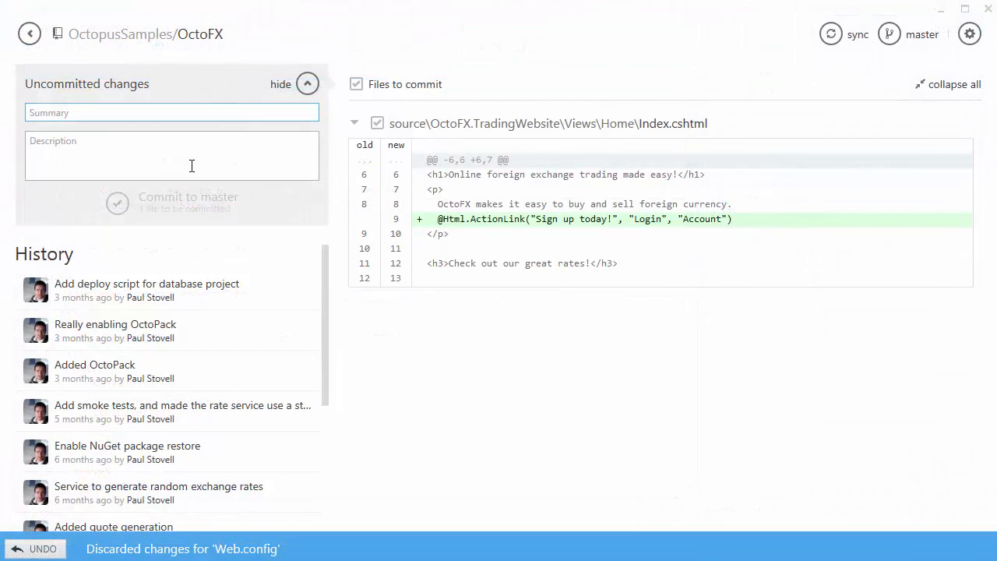
Step: Give the Index.cshtml change the commit summary "Added link to sign in"
text(Added li)
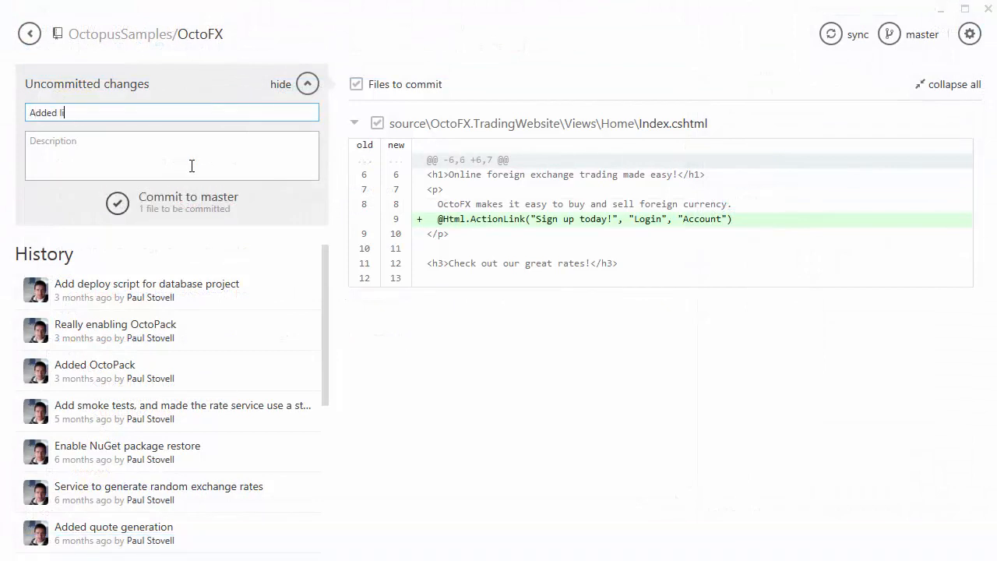
text(nk to s)
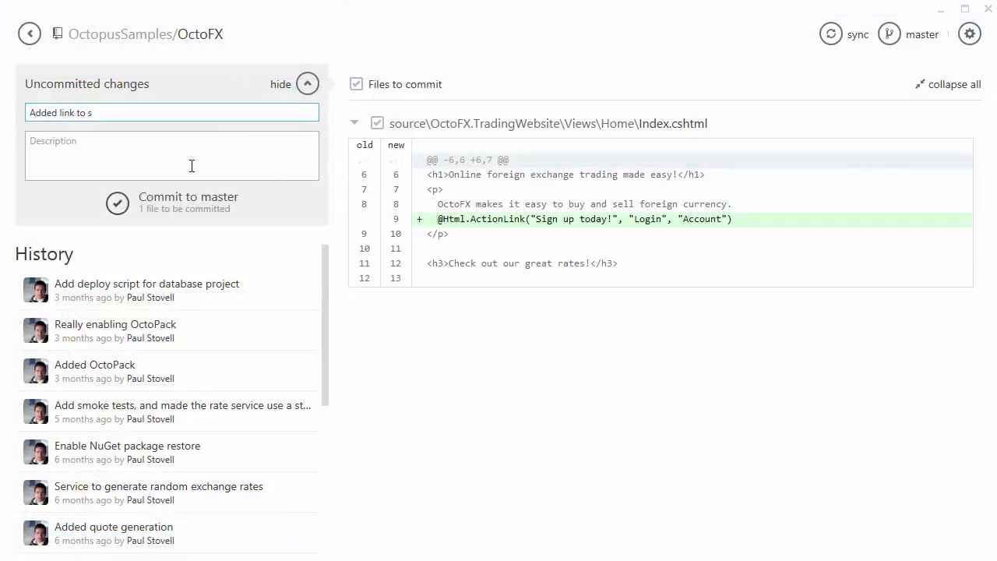
text(ign in)
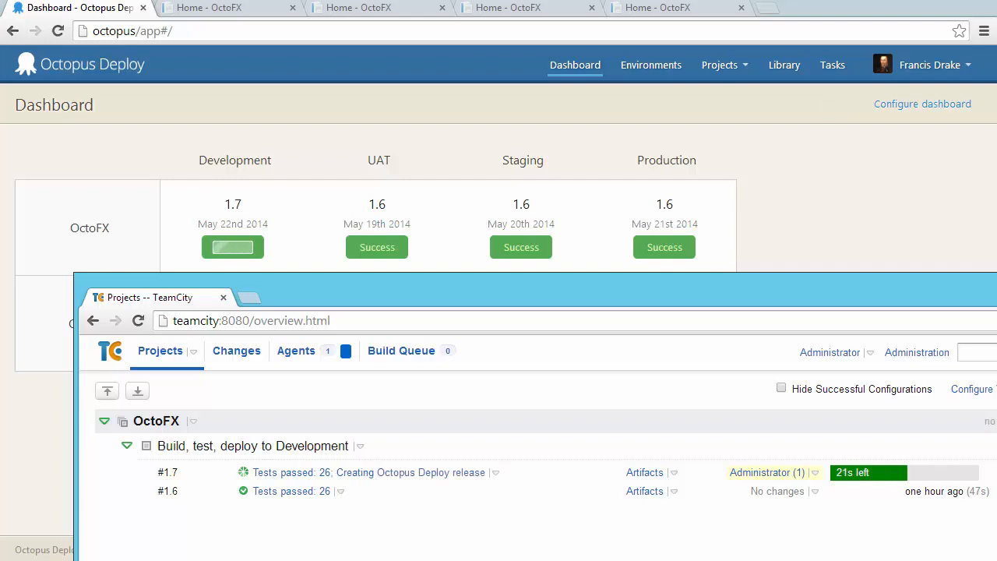
Step: Reload the Development OctoFX site on dwebapp01 and try the new Sign up today! link
click(208, 7)
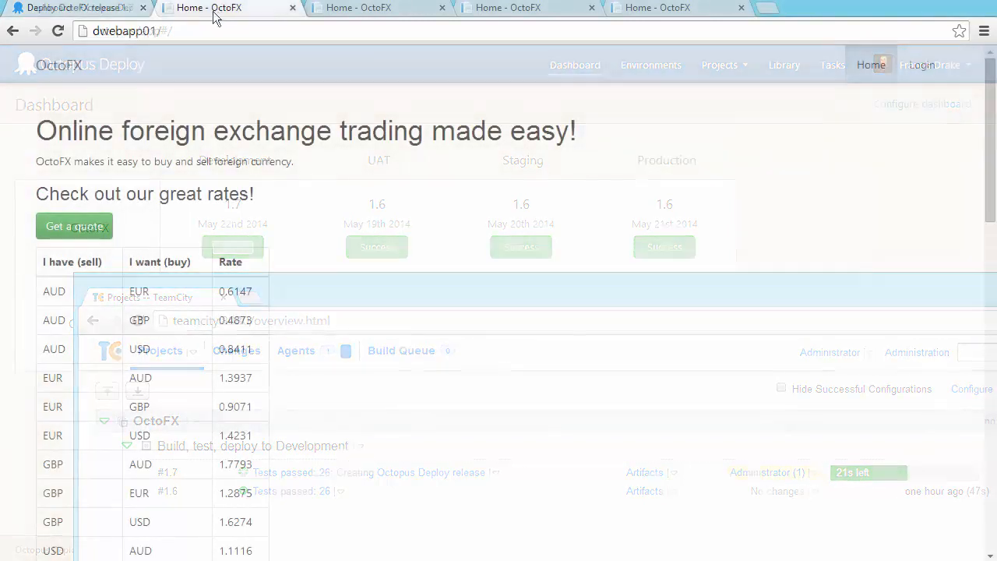
click(57, 31)
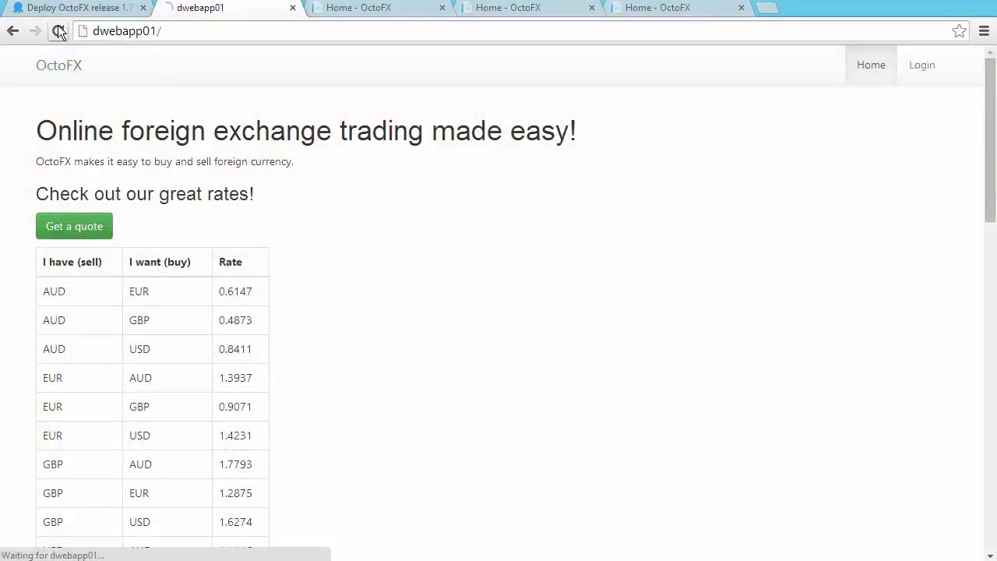
click(59, 31)
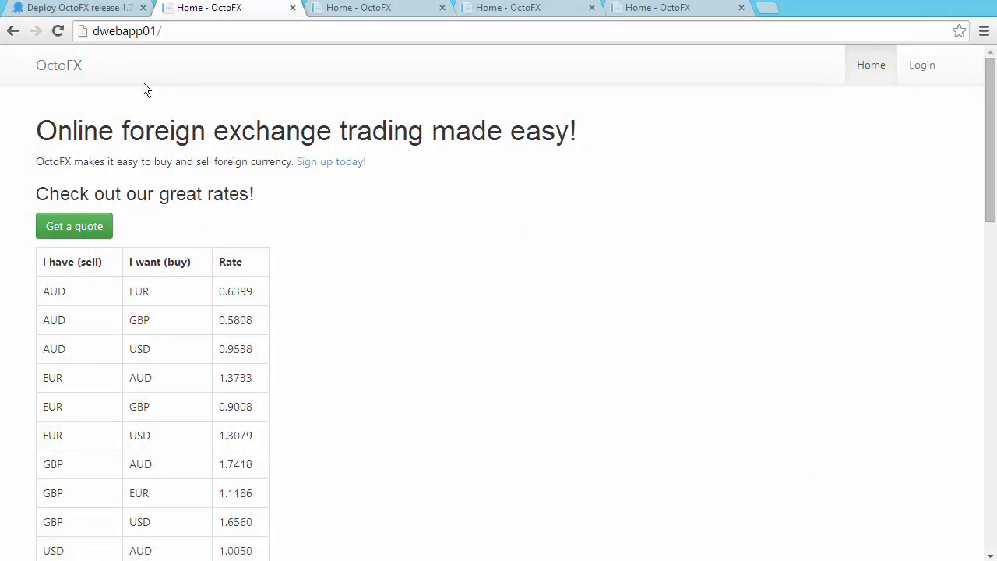
mouse_move(331, 161)
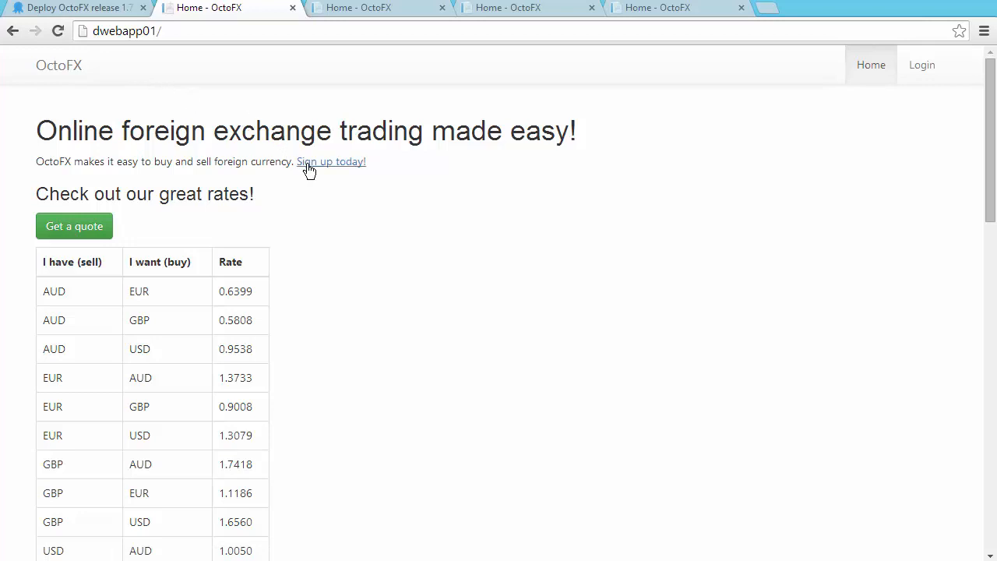
click(330, 160)
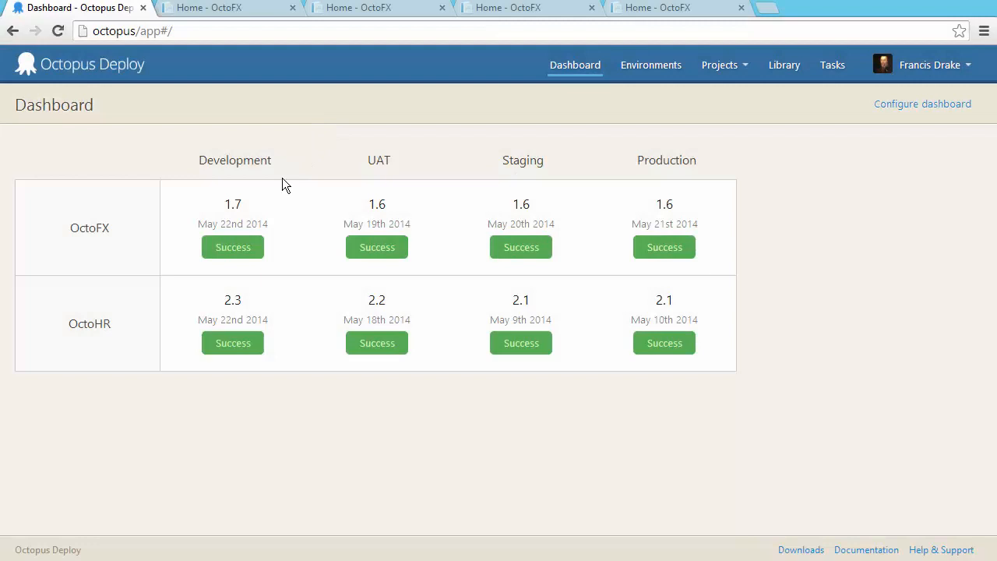
Step: Promote OctoFX 1.7 from Development and deploy the release to UAT
click(232, 246)
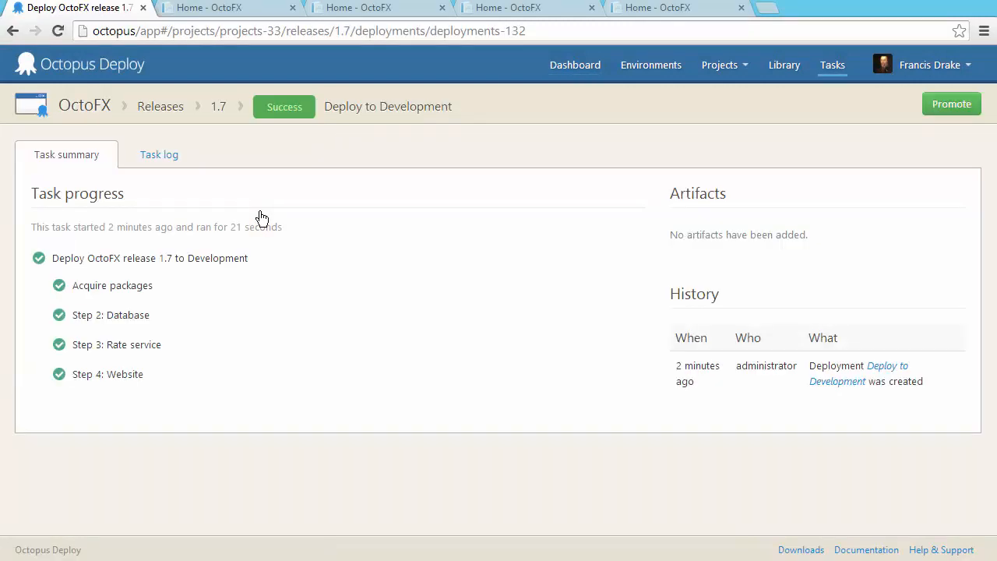
mouse_move(623, 156)
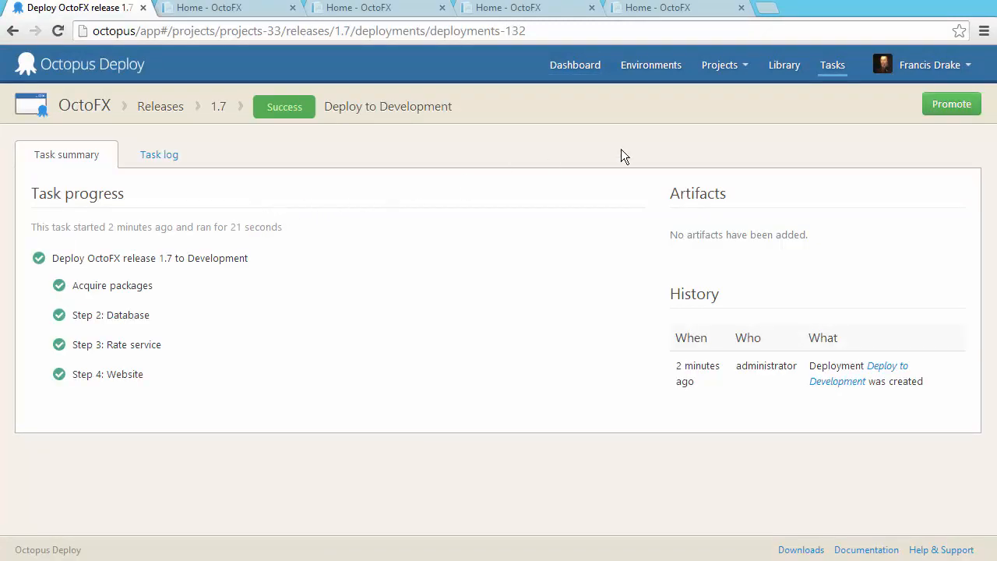
click(950, 103)
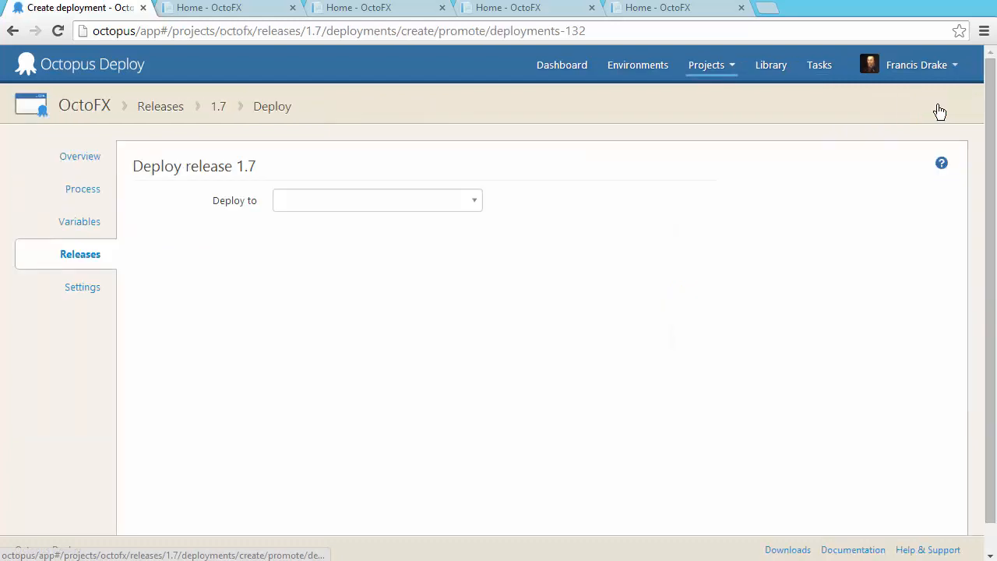
mouse_move(483, 193)
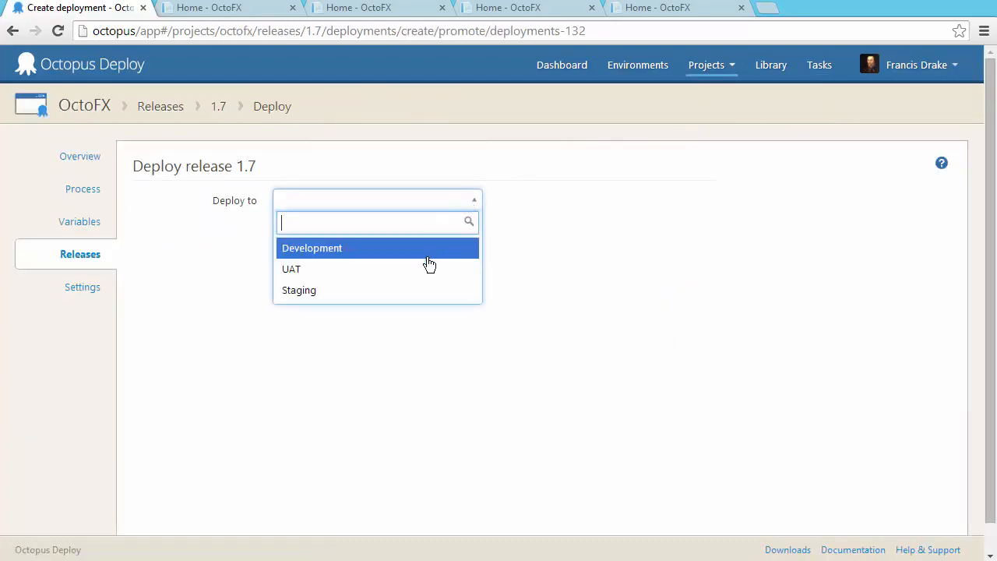
click(291, 268)
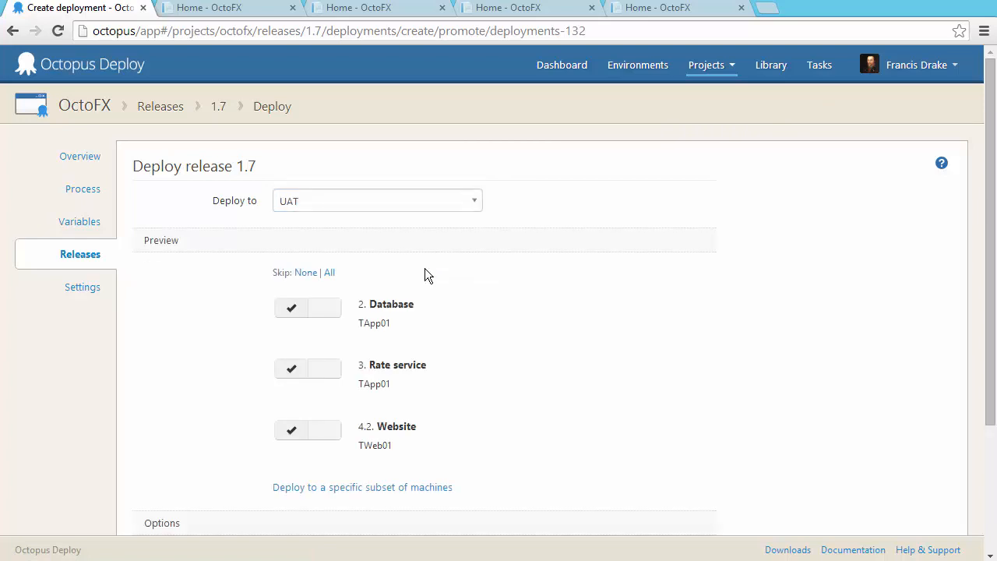
scroll(down, 3)
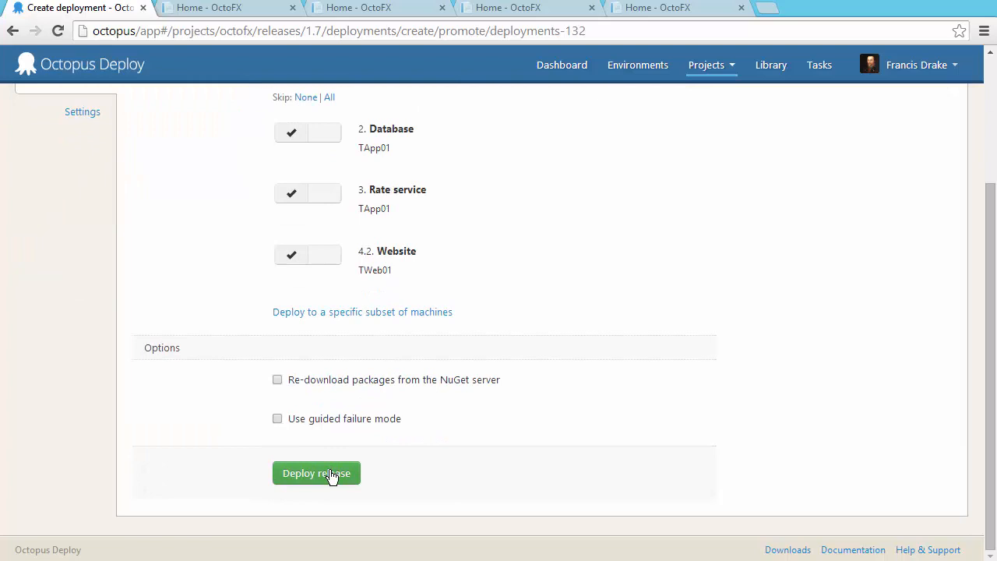
click(317, 473)
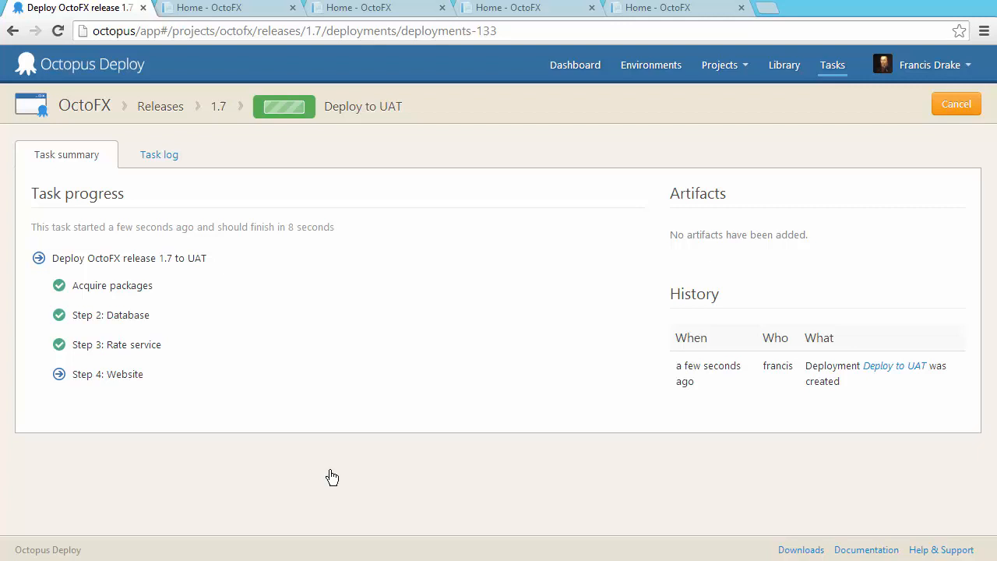
mouse_move(393, 116)
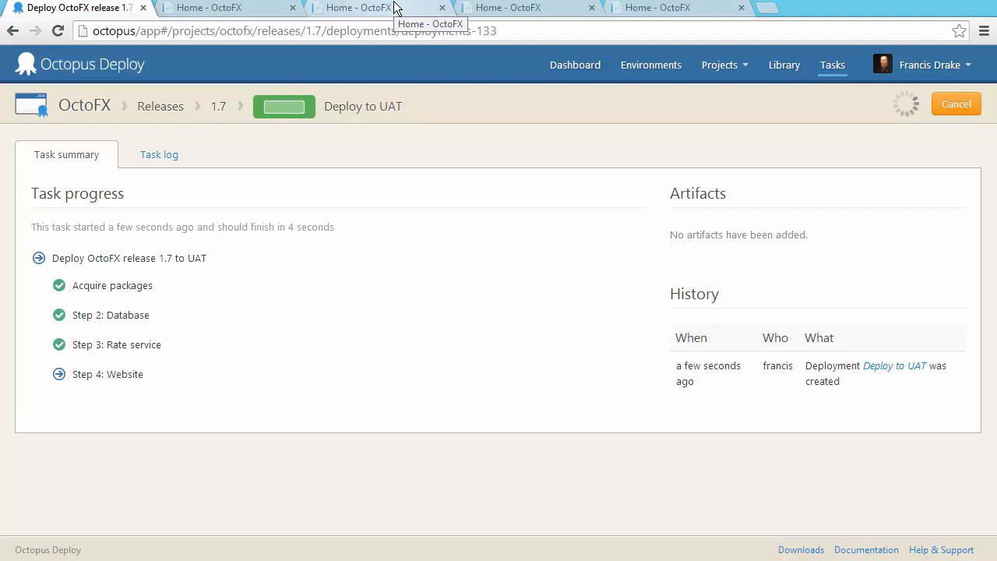
Step: Reload the UAT OctoFX site on tweb01 to check release 1.7
click(380, 8)
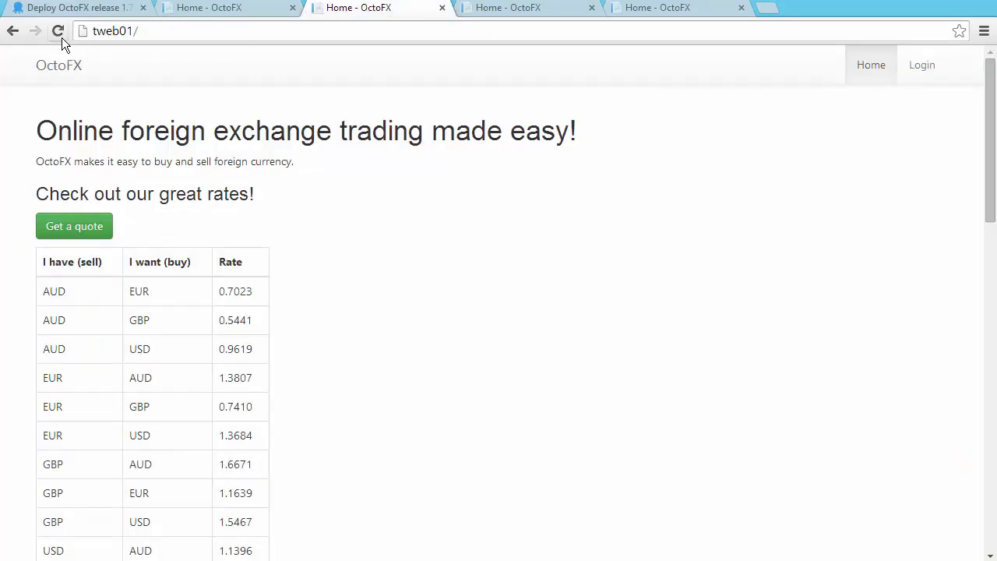
click(59, 31)
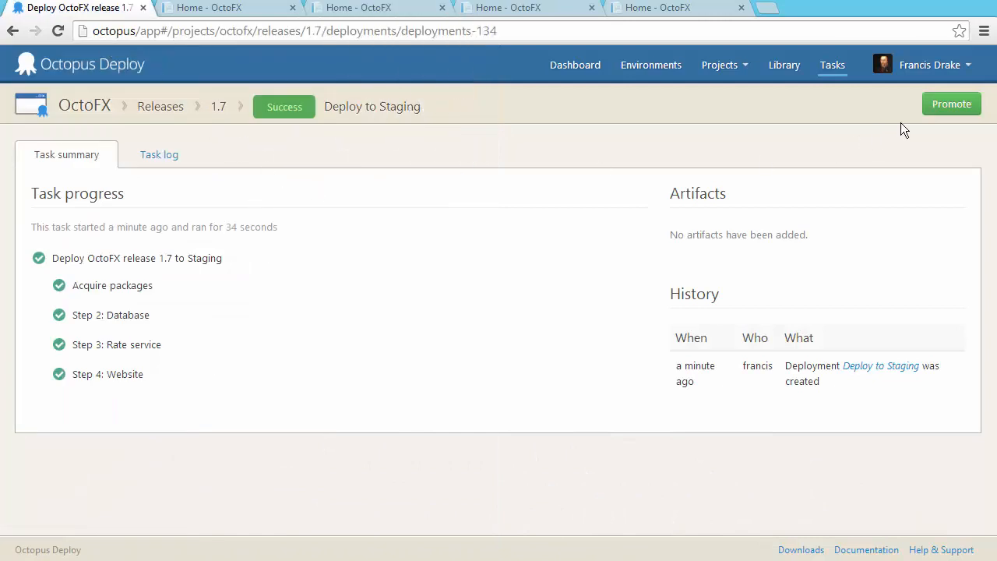
Step: Promote OctoFX 1.7 onward from its successful Staging deployment
click(950, 103)
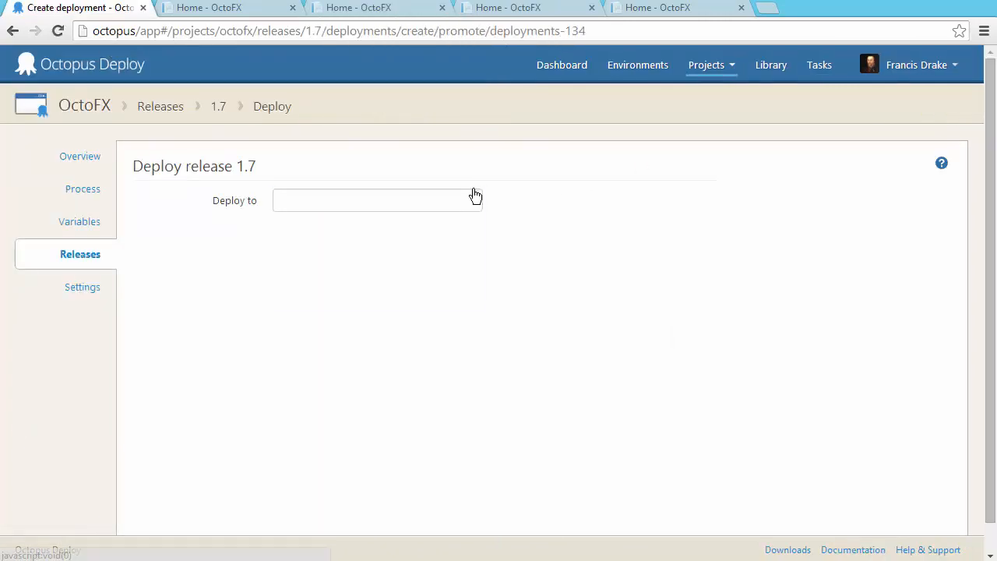
click(377, 200)
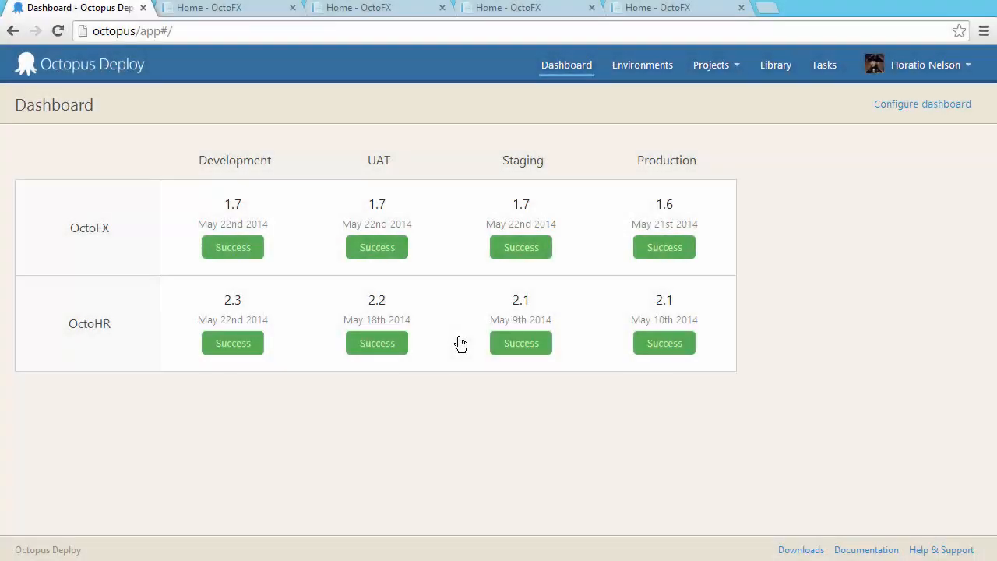
mouse_move(520, 246)
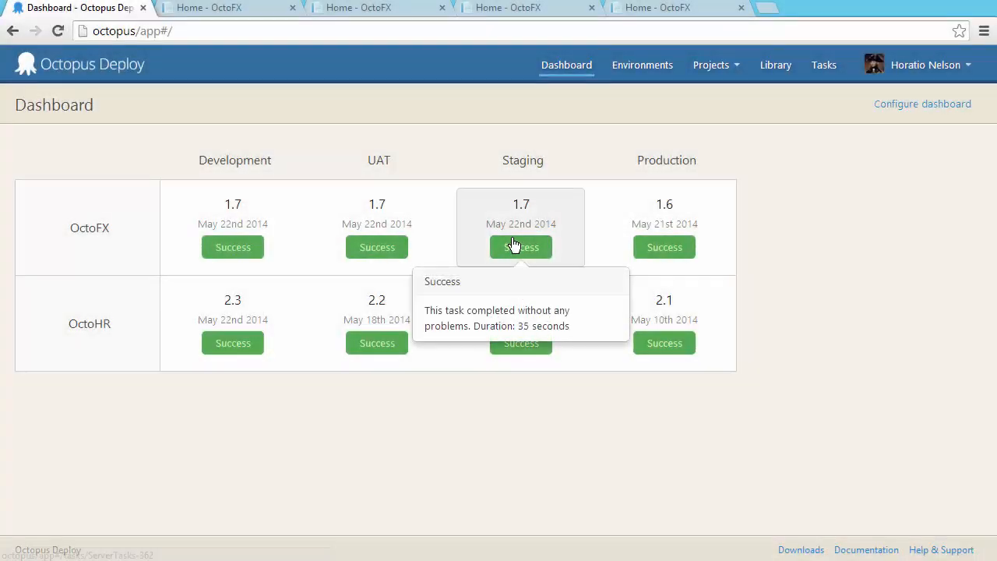
click(520, 246)
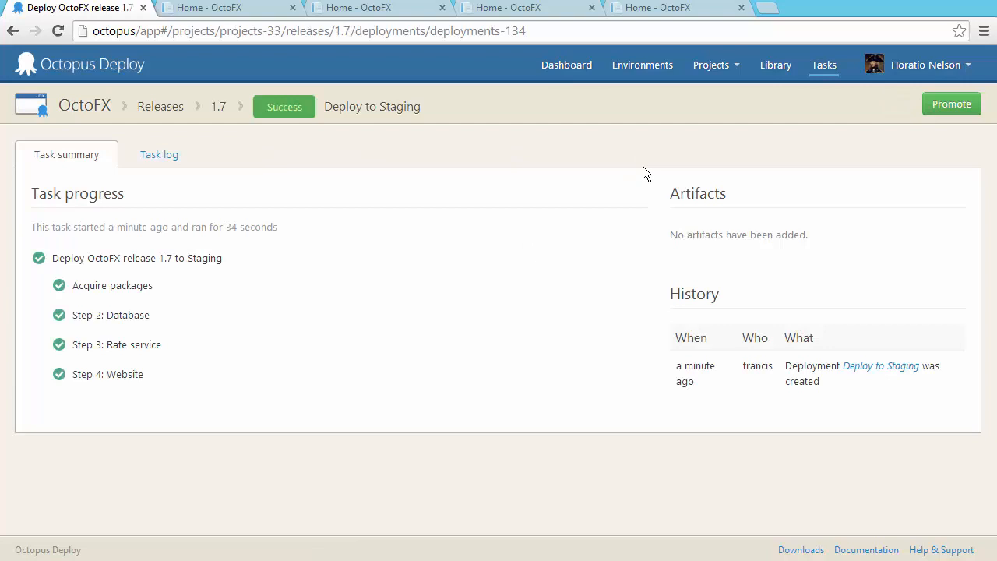
click(950, 103)
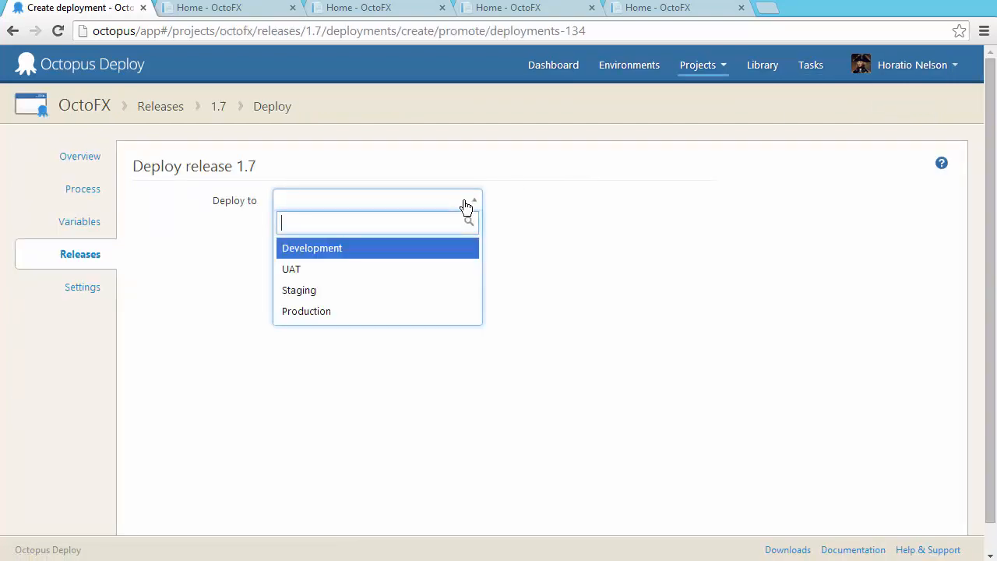
Step: Choose Production as the target and deploy release 1.7
click(306, 311)
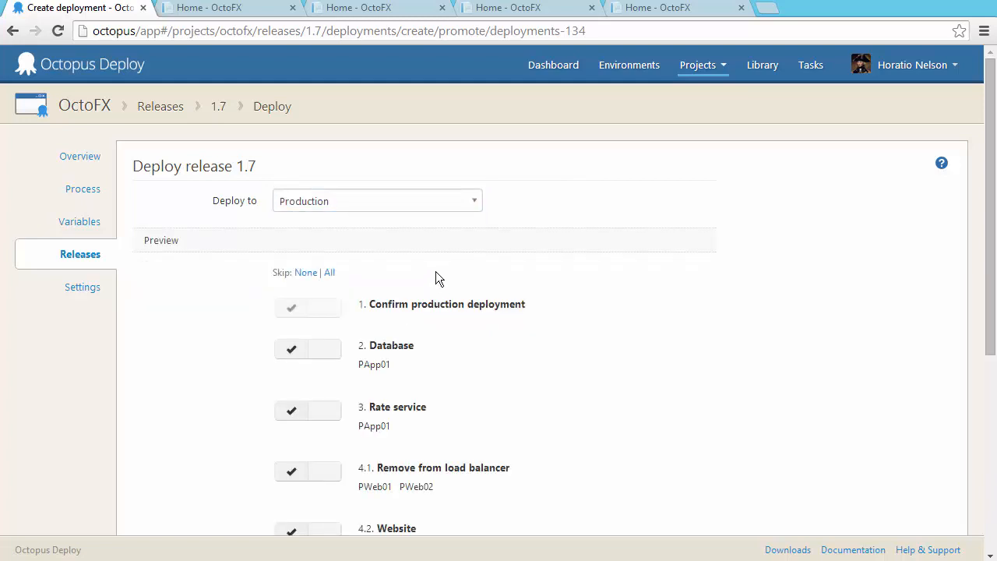
scroll(down, 3)
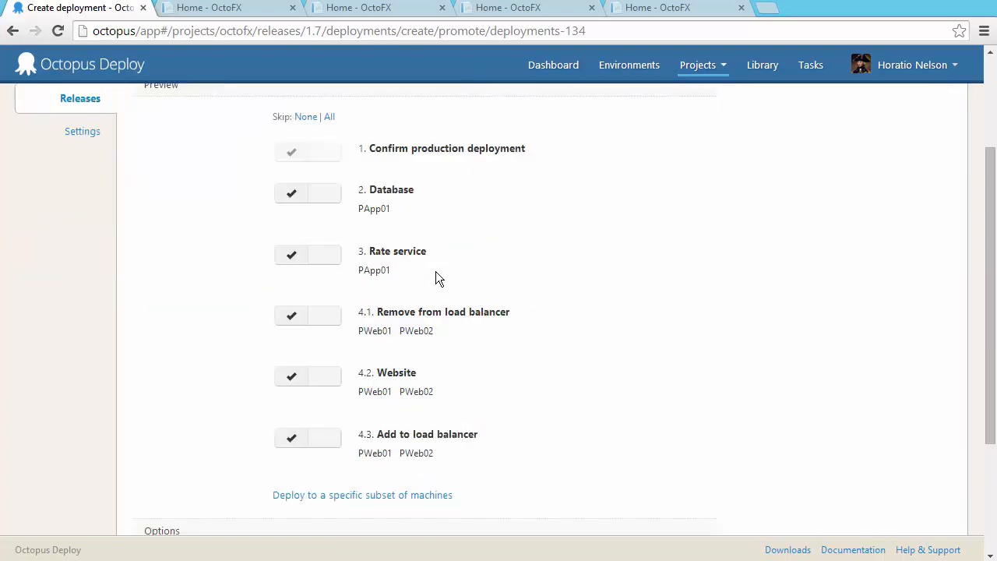
scroll(down, 3)
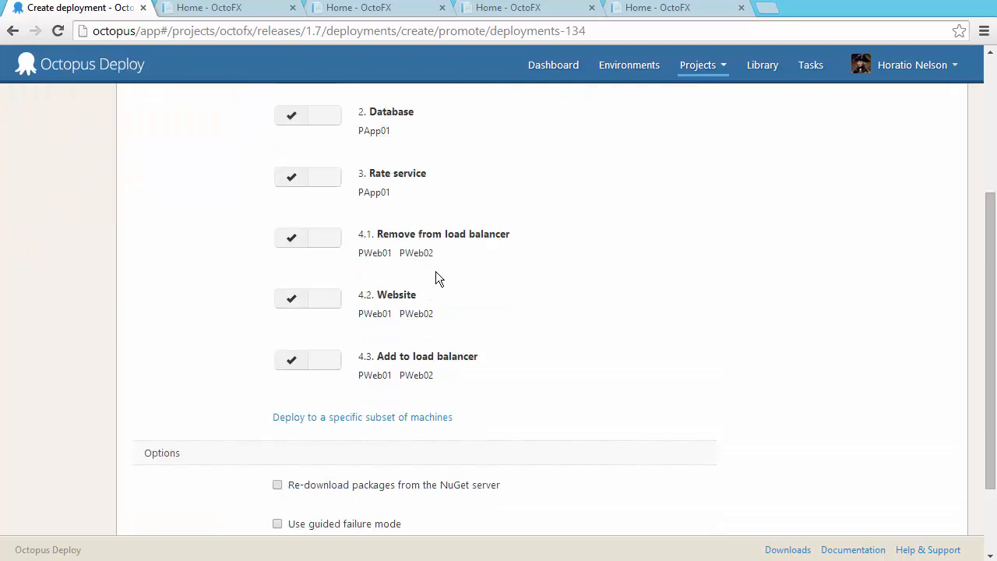
scroll(down, 3)
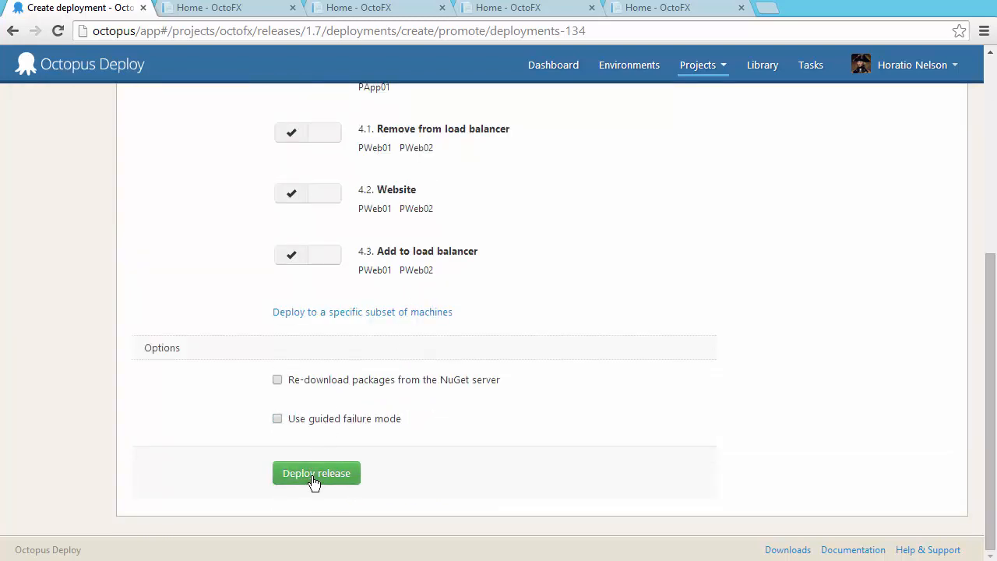
click(316, 474)
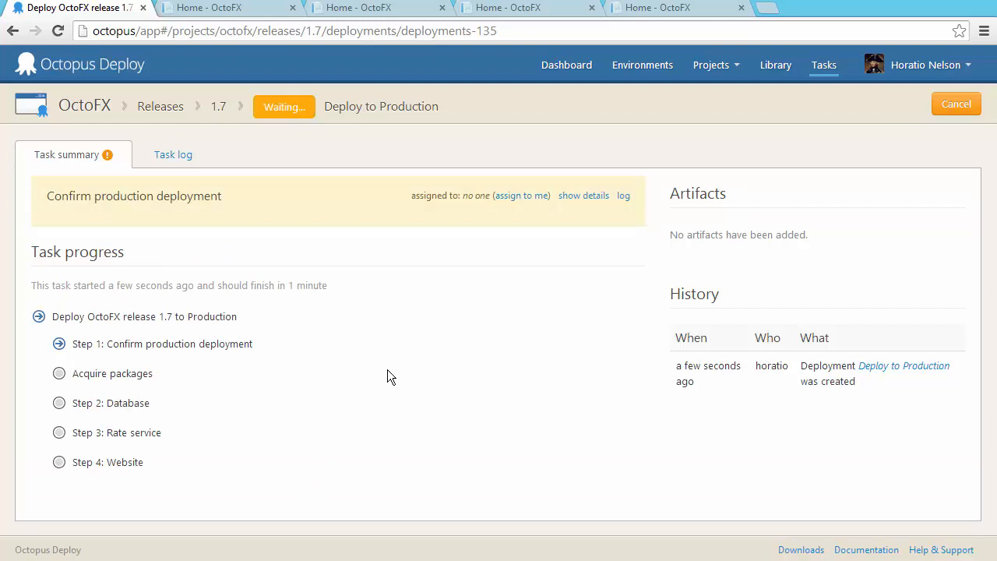
Step: Assign the Production confirmation to yourself, note 'All good' and proceed with the deployment
click(583, 196)
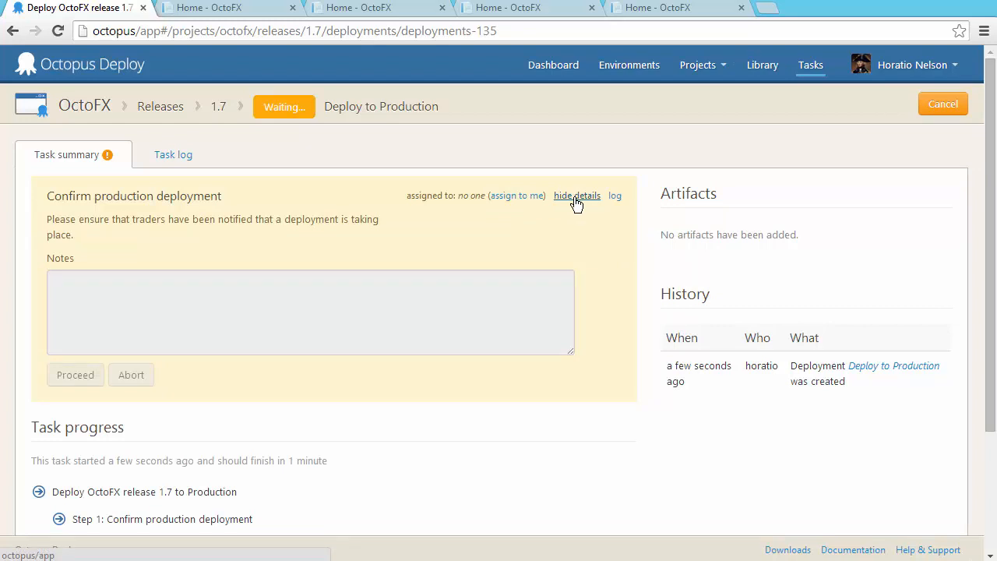
mouse_move(515, 196)
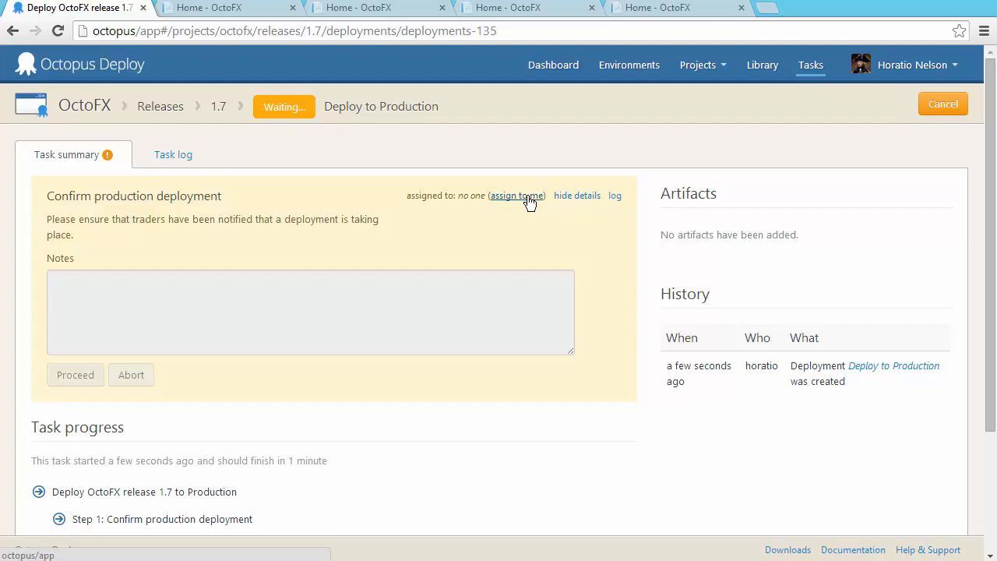
click(516, 196)
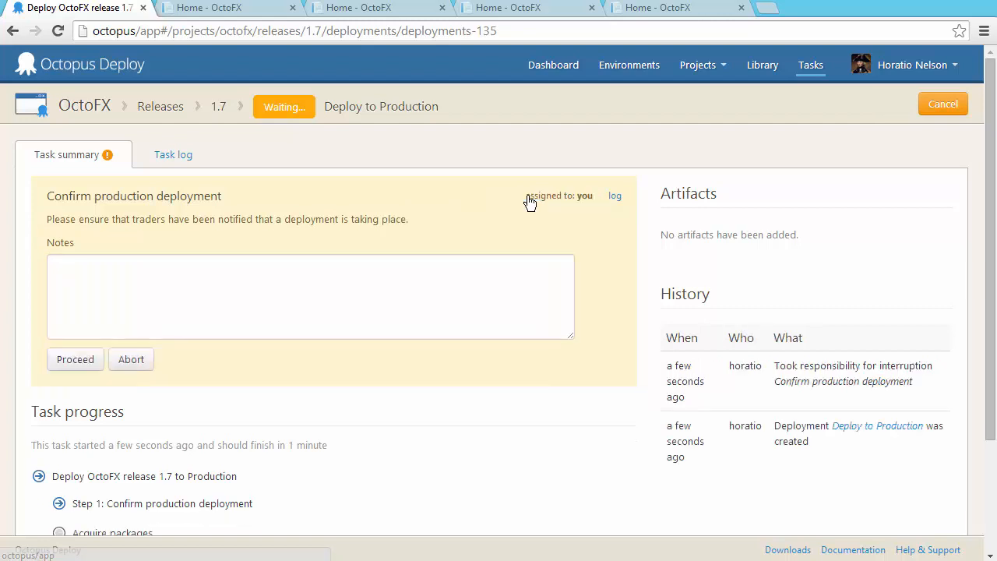
click(312, 295)
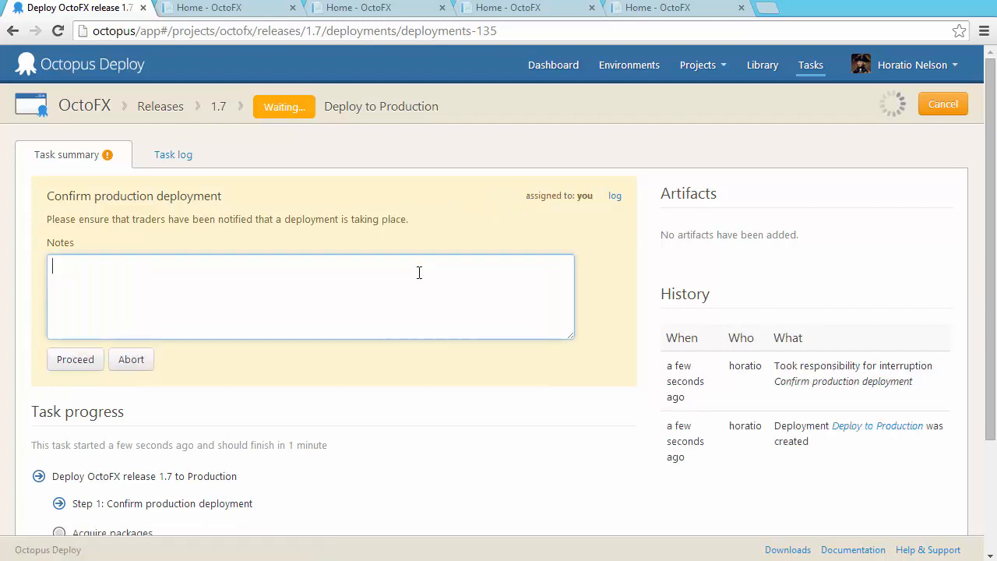
text(All good)
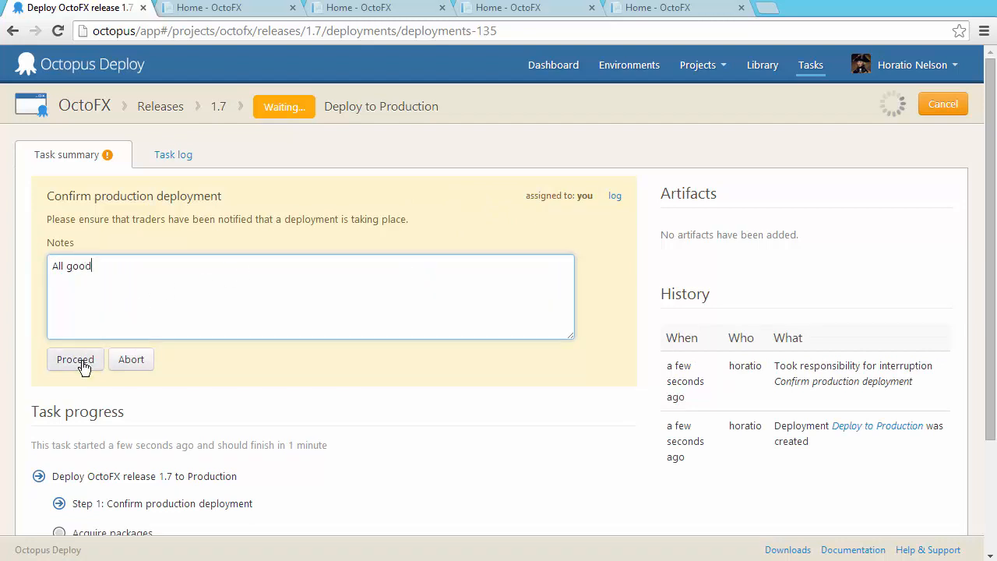
click(75, 358)
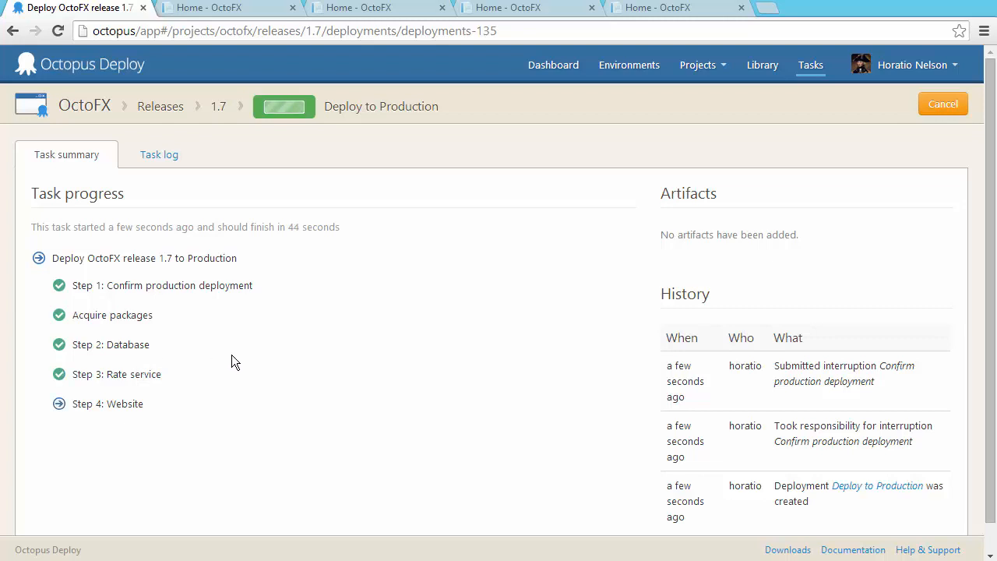
Step: Expand the PWeb01 Website step and its IIS configuration script output in the Production task log
click(159, 154)
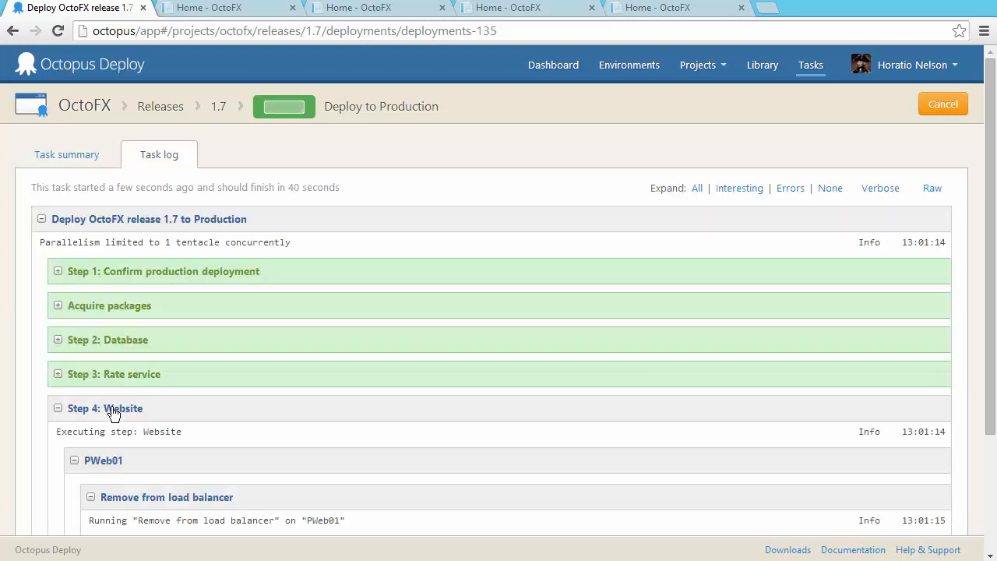
scroll(down, 3)
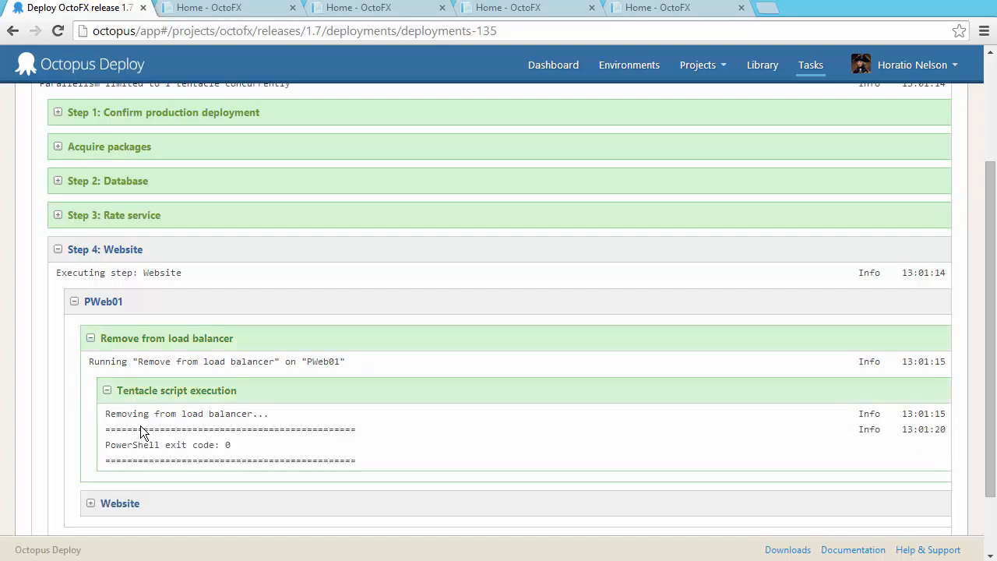
scroll(down, 3)
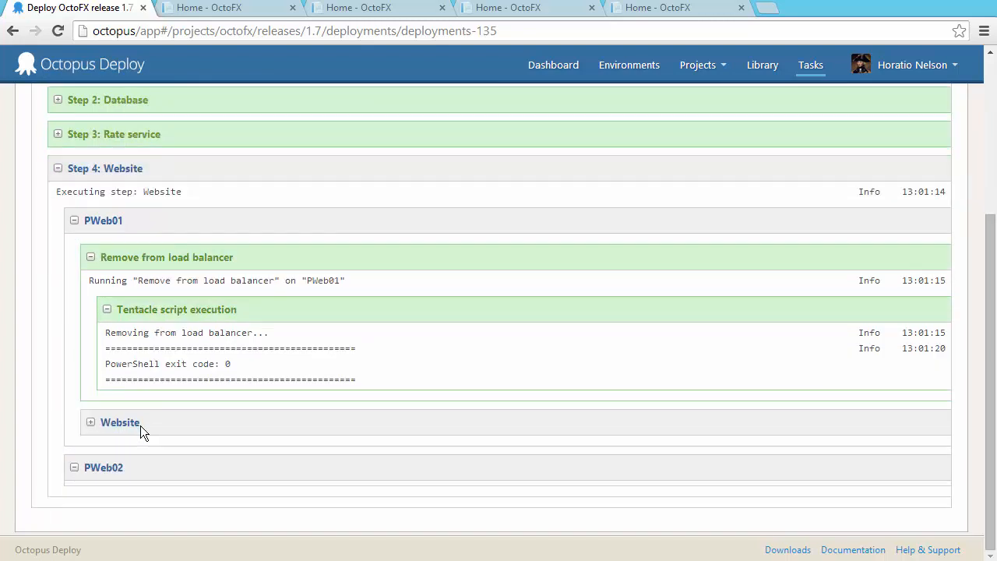
click(90, 422)
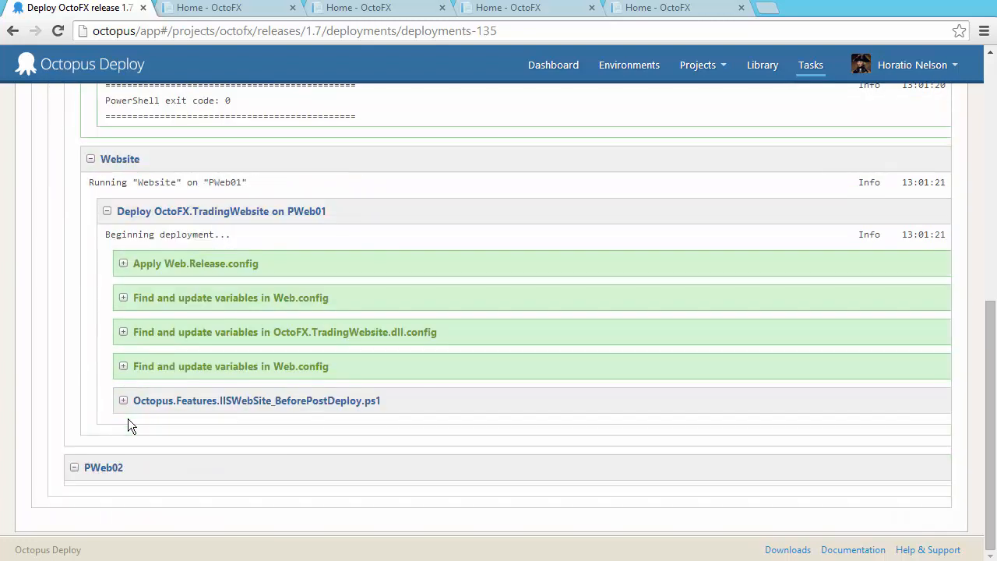
click(123, 400)
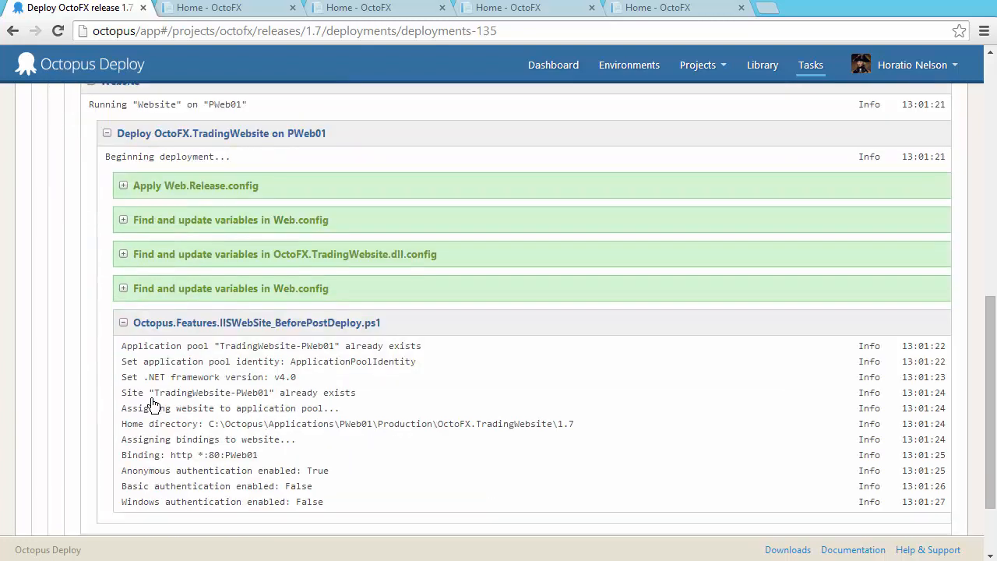
scroll(down, 3)
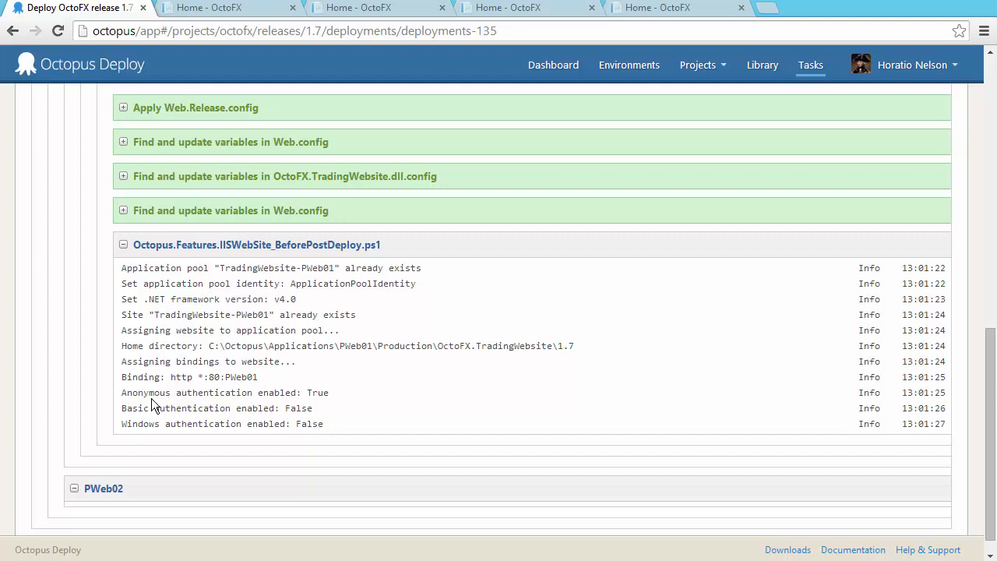
scroll(down, 3)
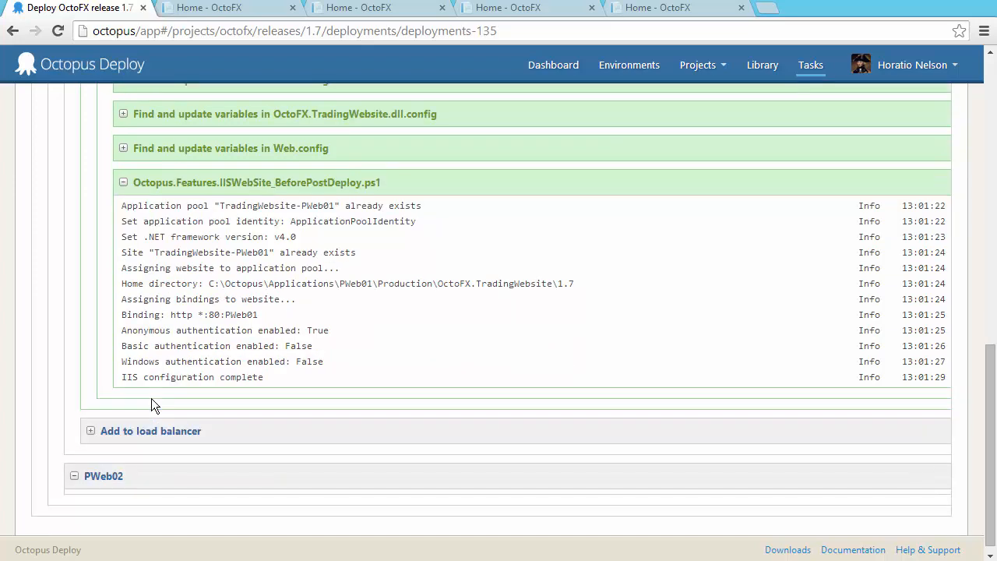
scroll(up, 3)
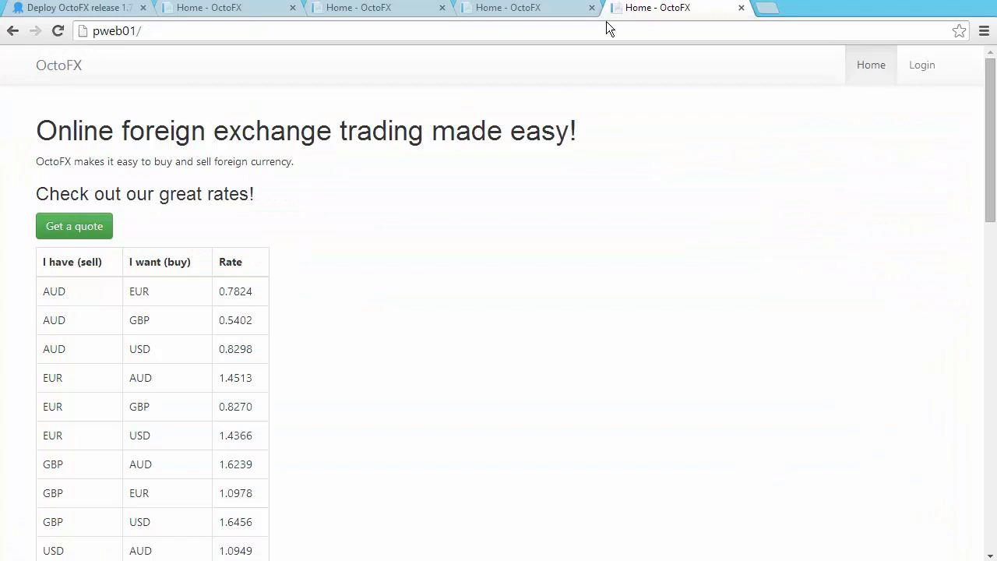
Step: Reload the pweb01 Production site to see the Sign up today! link
click(58, 31)
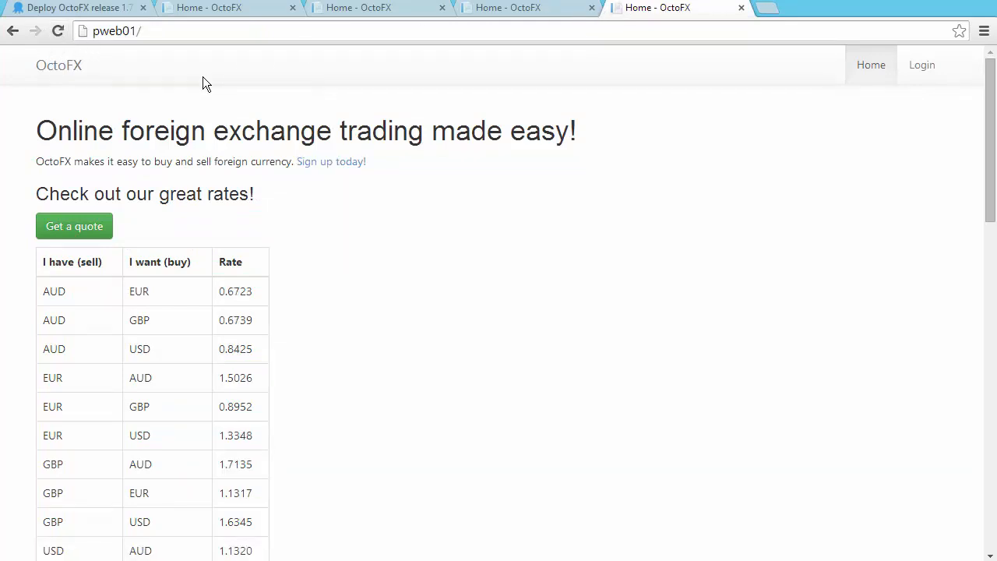
click(75, 8)
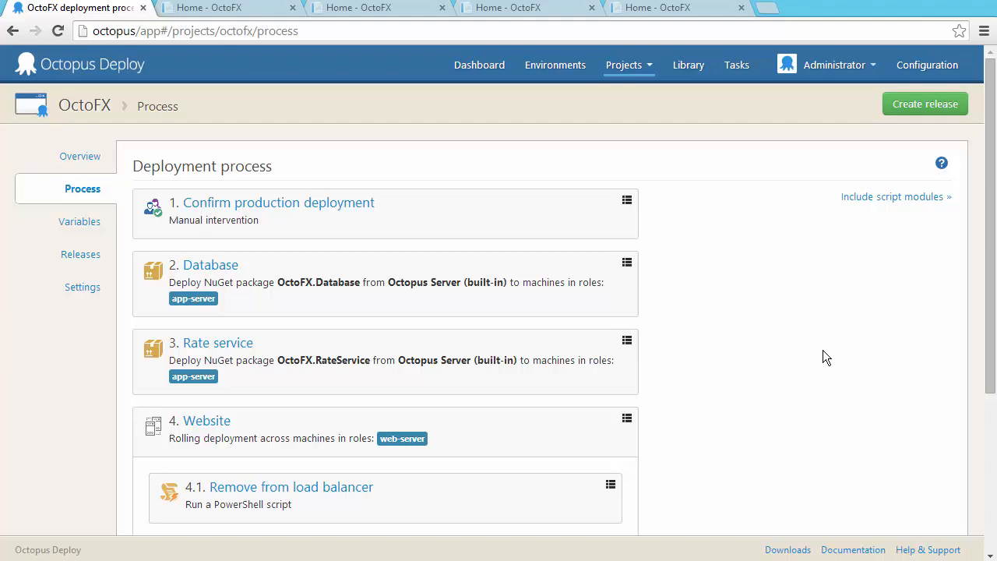
mouse_move(989, 325)
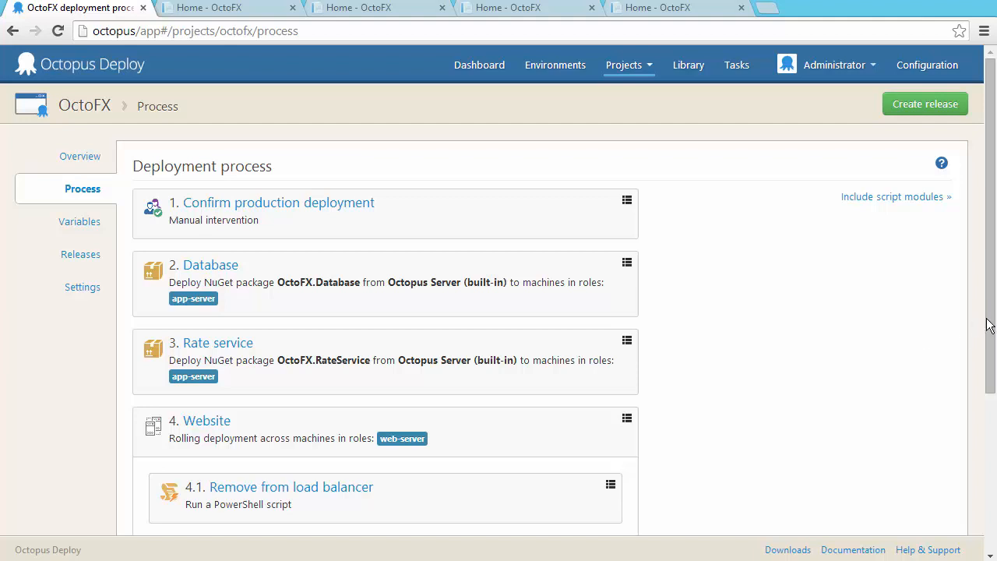
scroll(down, 3)
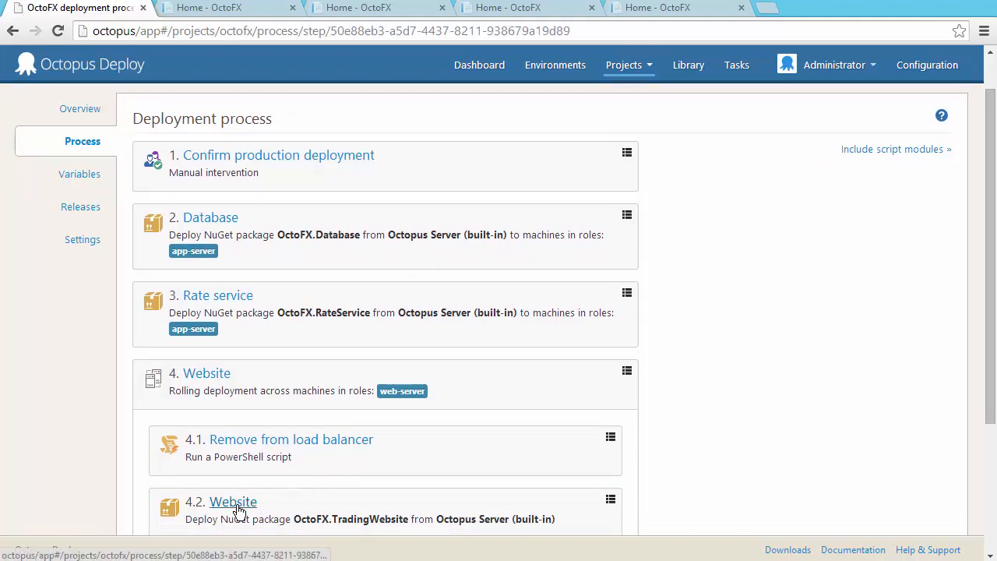
click(233, 502)
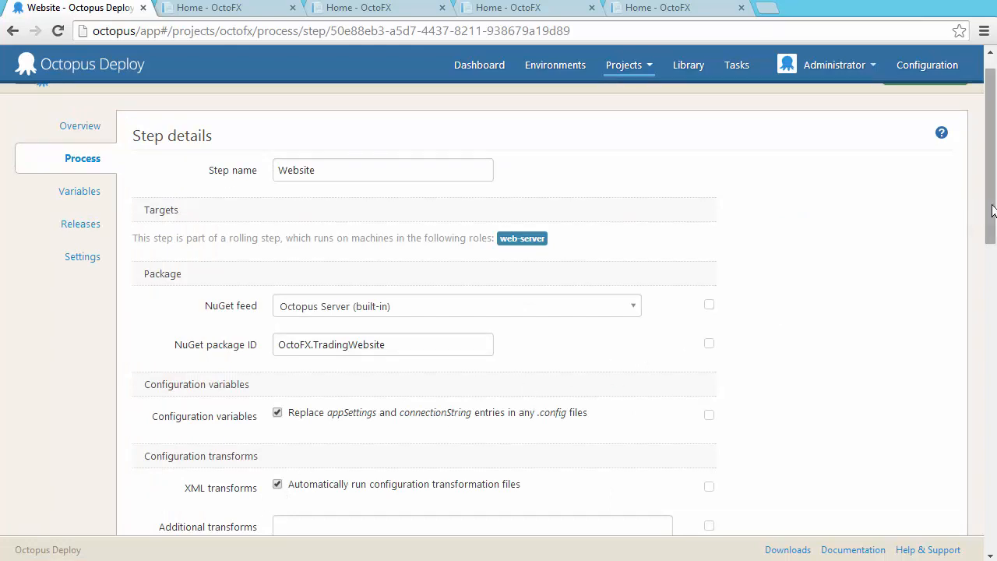
Step: Review the Website step details, then show the OctoFX variables scoped by environment
scroll(down, 3)
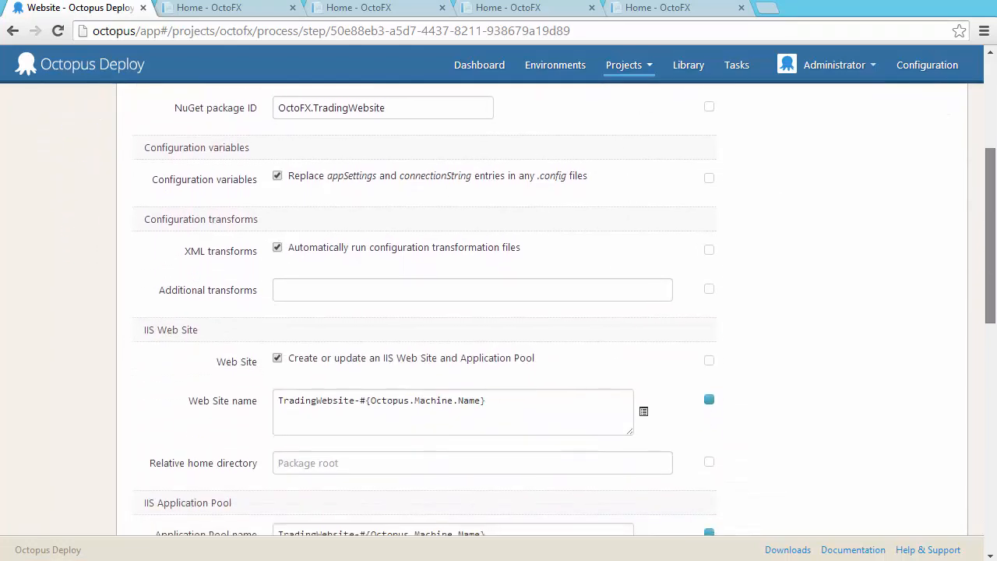
scroll(down, 3)
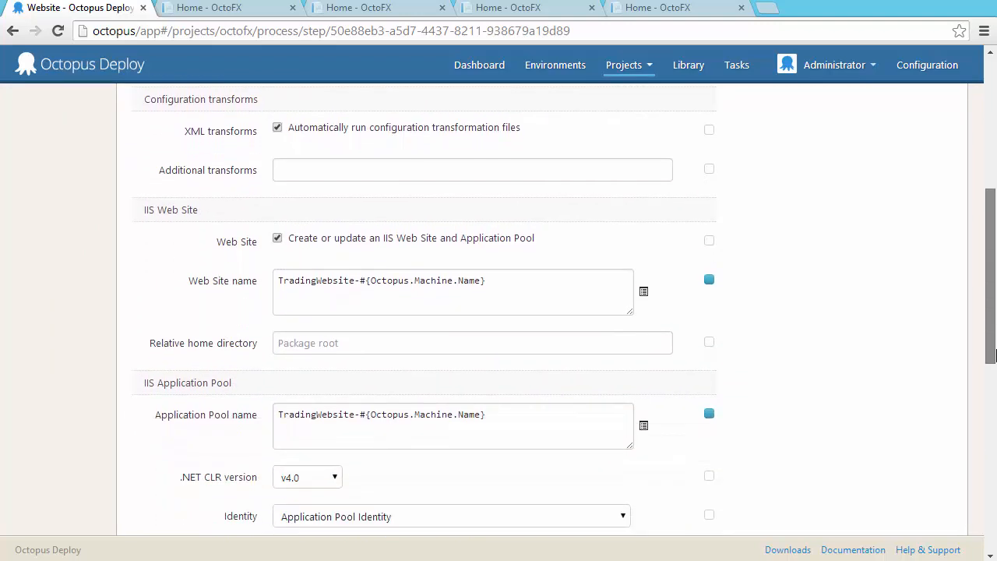
click(78, 221)
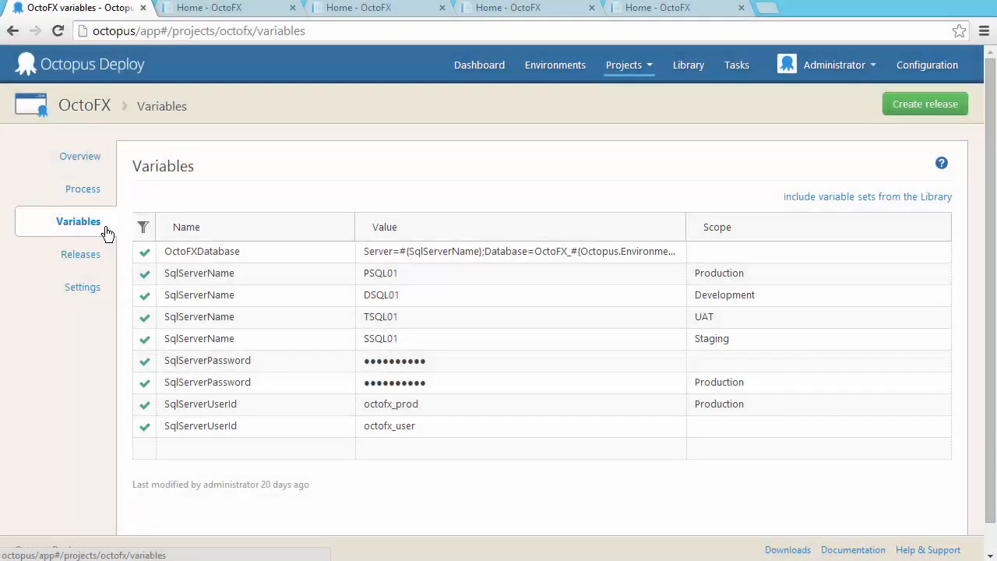